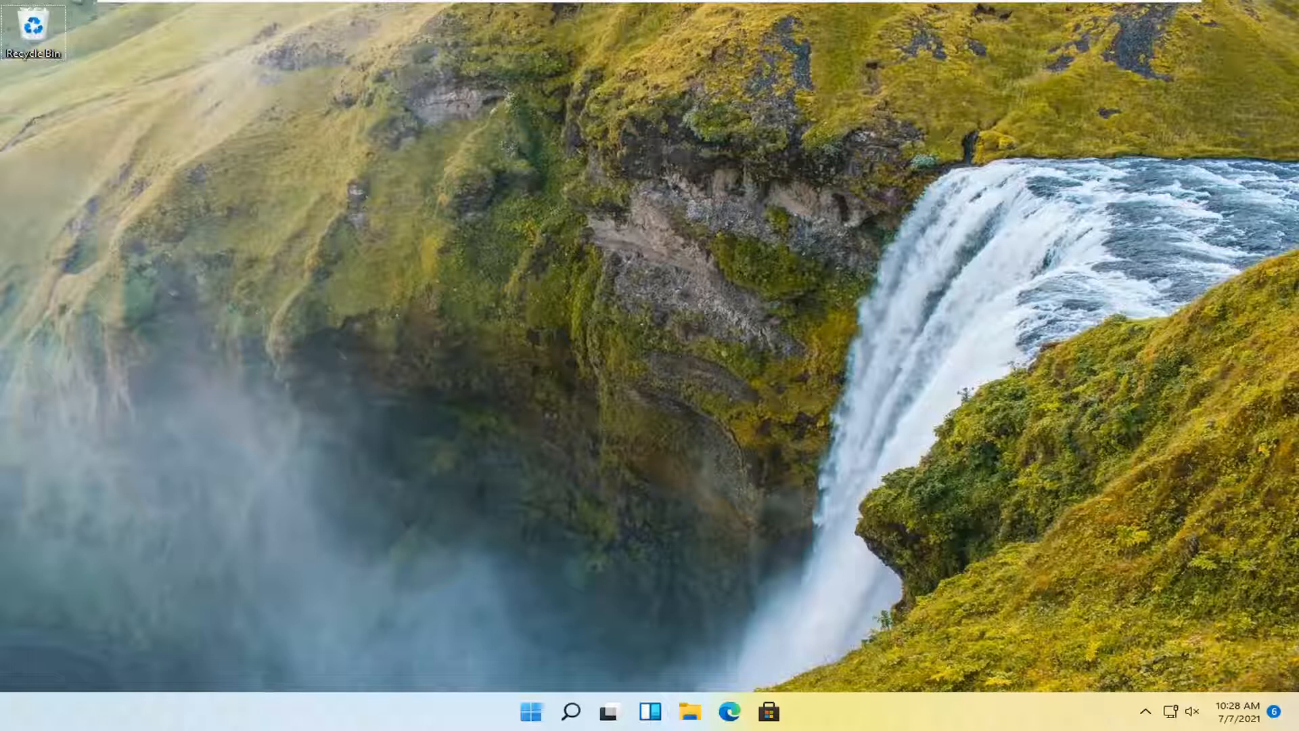
{"action": "mouse_move", "coordinate": [244, 440]}
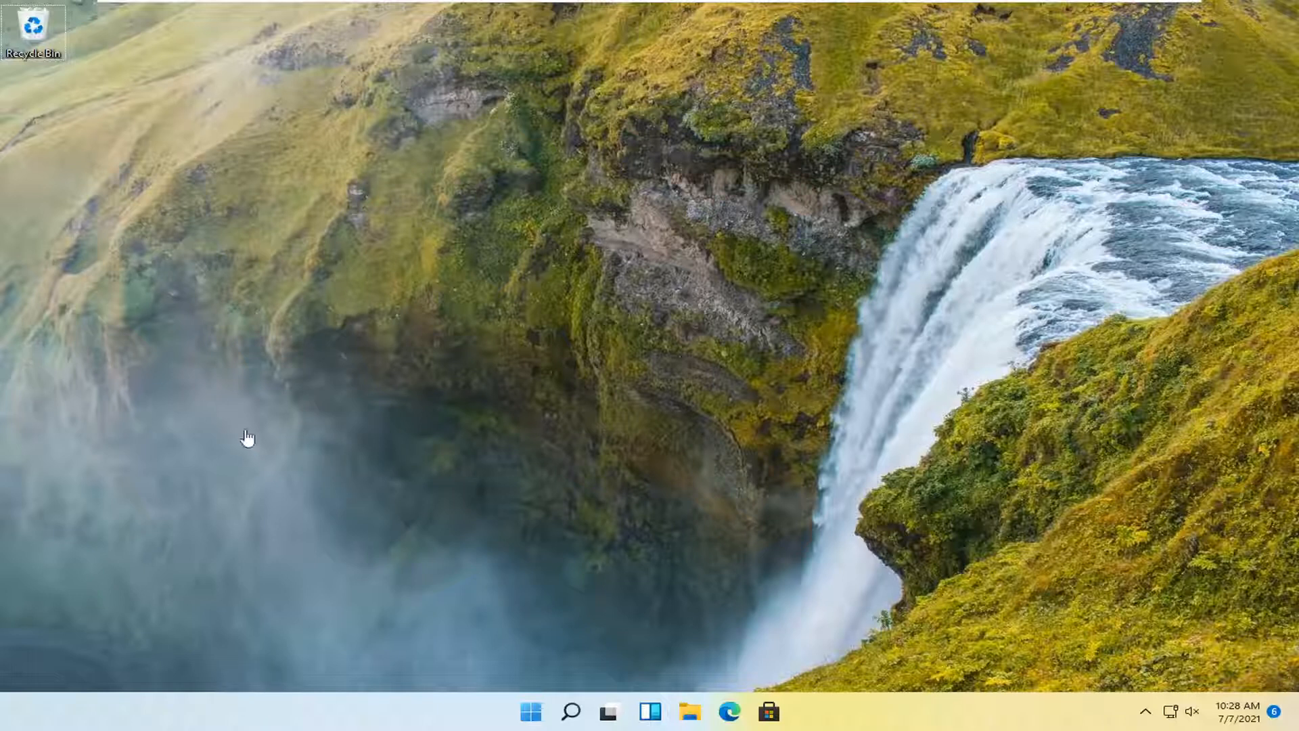
{"action": "mouse_move", "coordinate": [572, 707]}
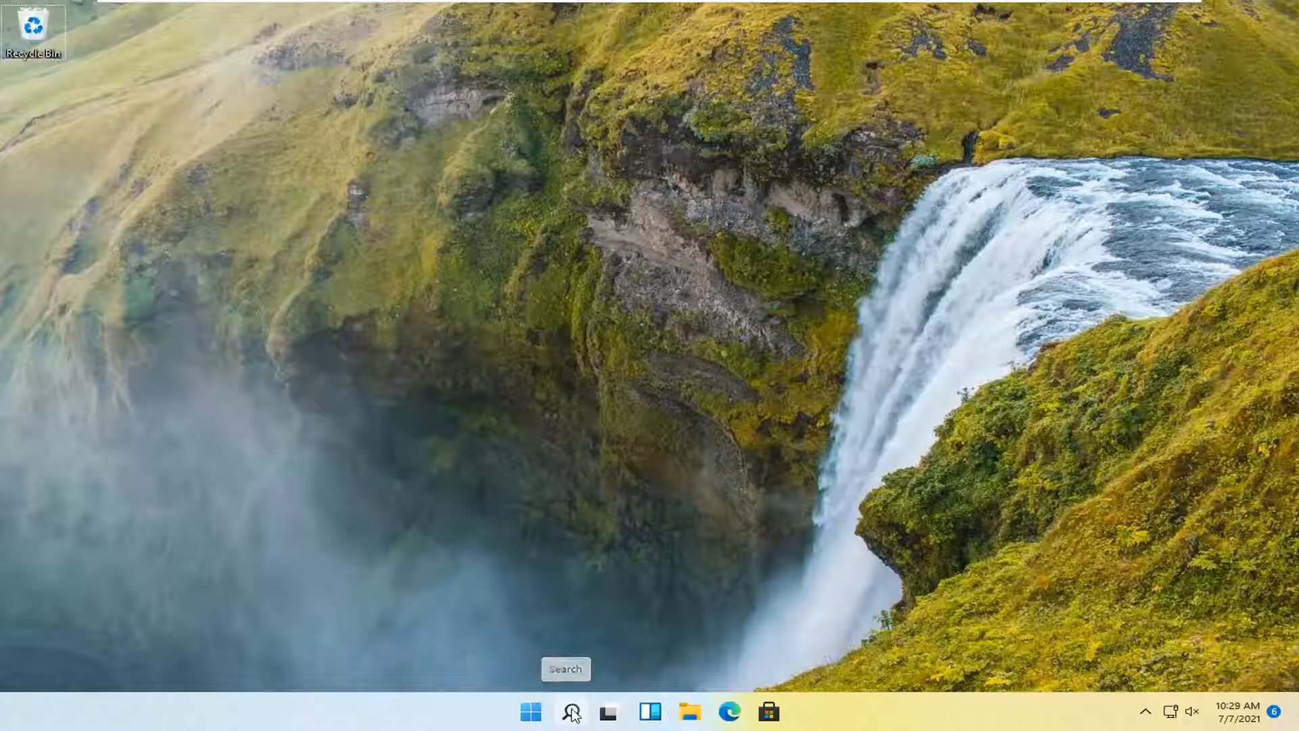
- Search Windows for 'disk management' to find the partitioning tool
{"action": "type", "text": "disk management"}
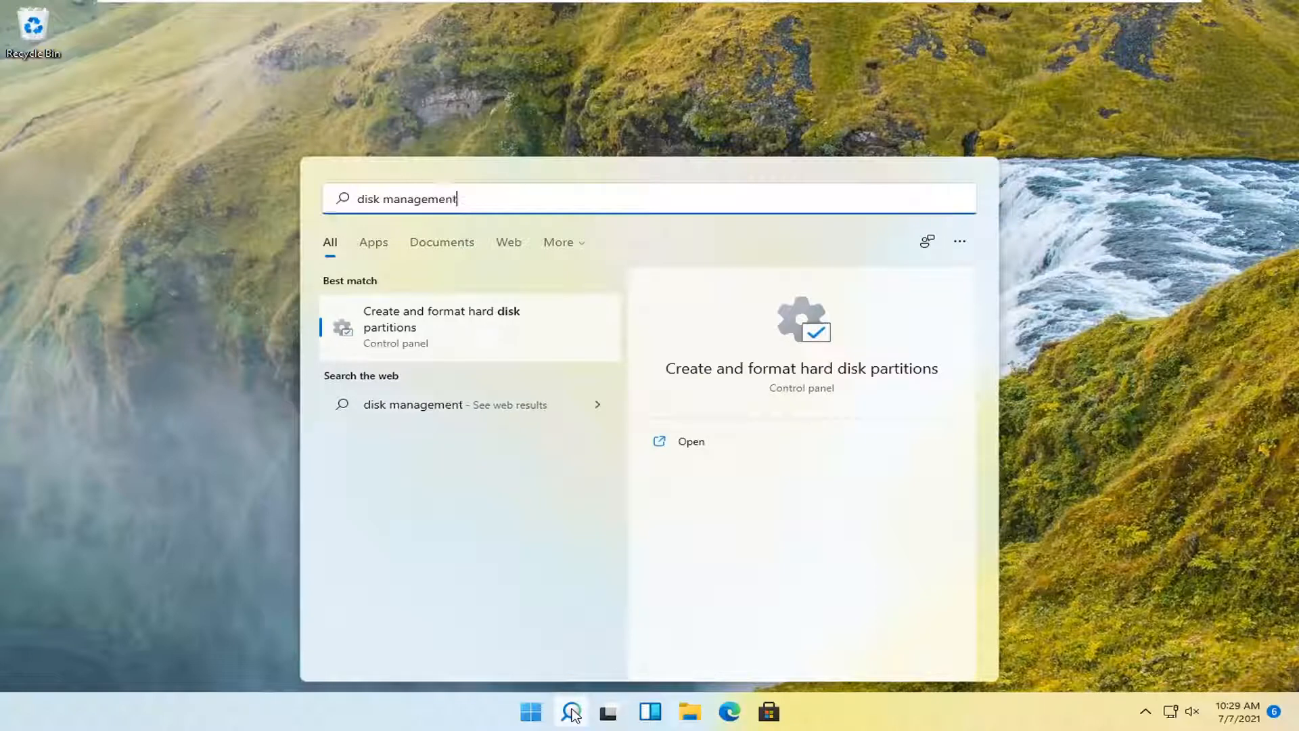
{"action": "mouse_move", "coordinate": [462, 335]}
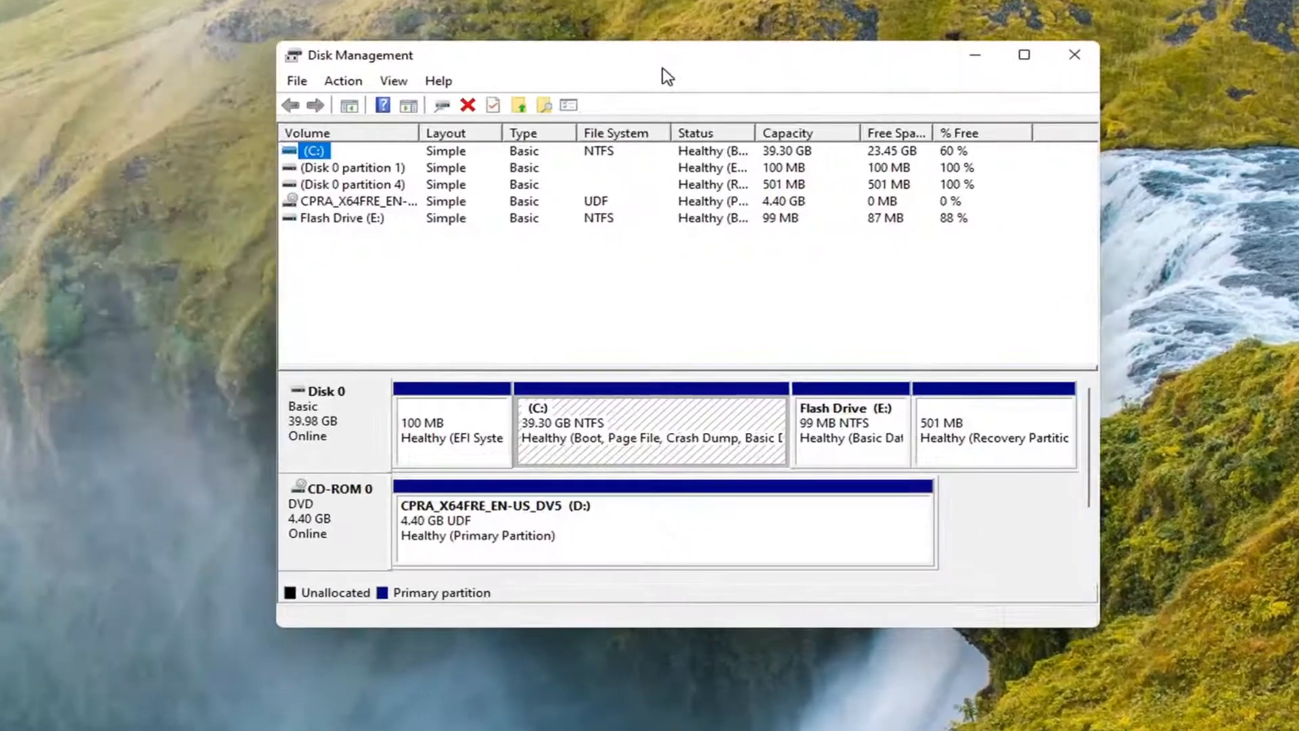
{"action": "left_click", "coordinate": [852, 437]}
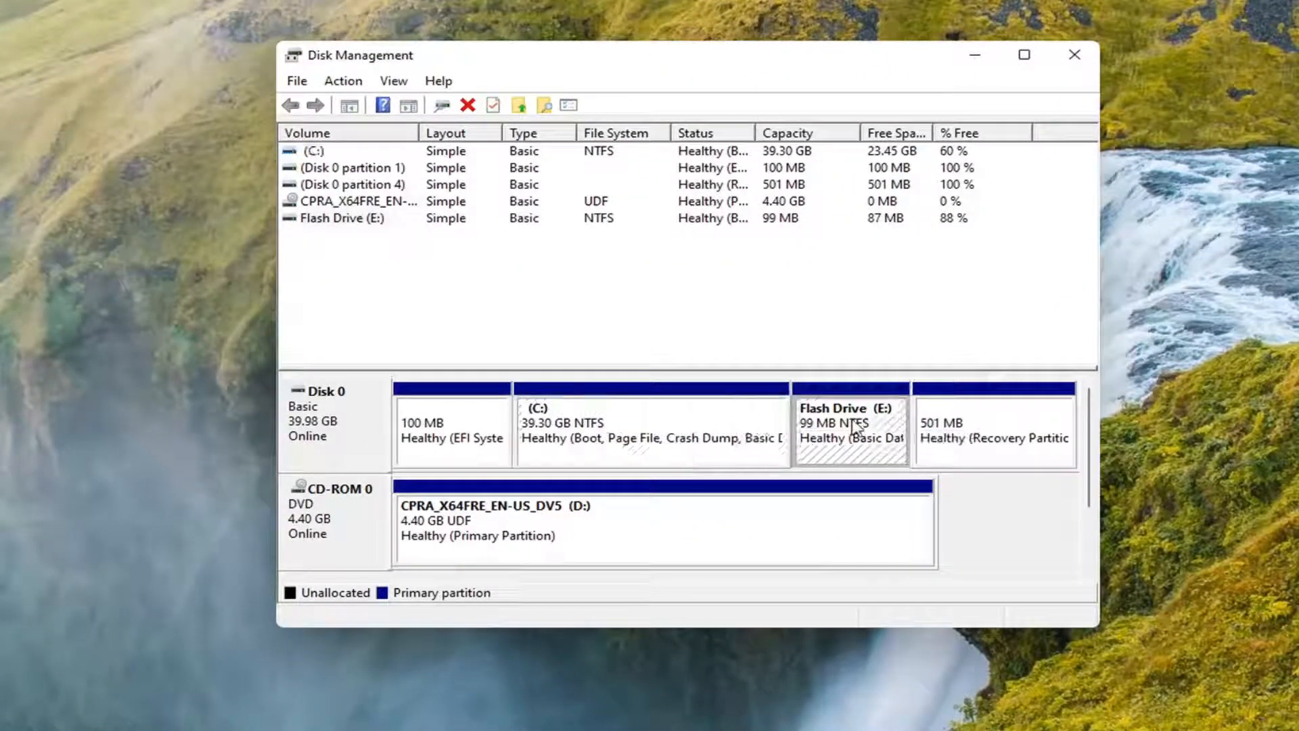
{"action": "right_click", "coordinate": [852, 429]}
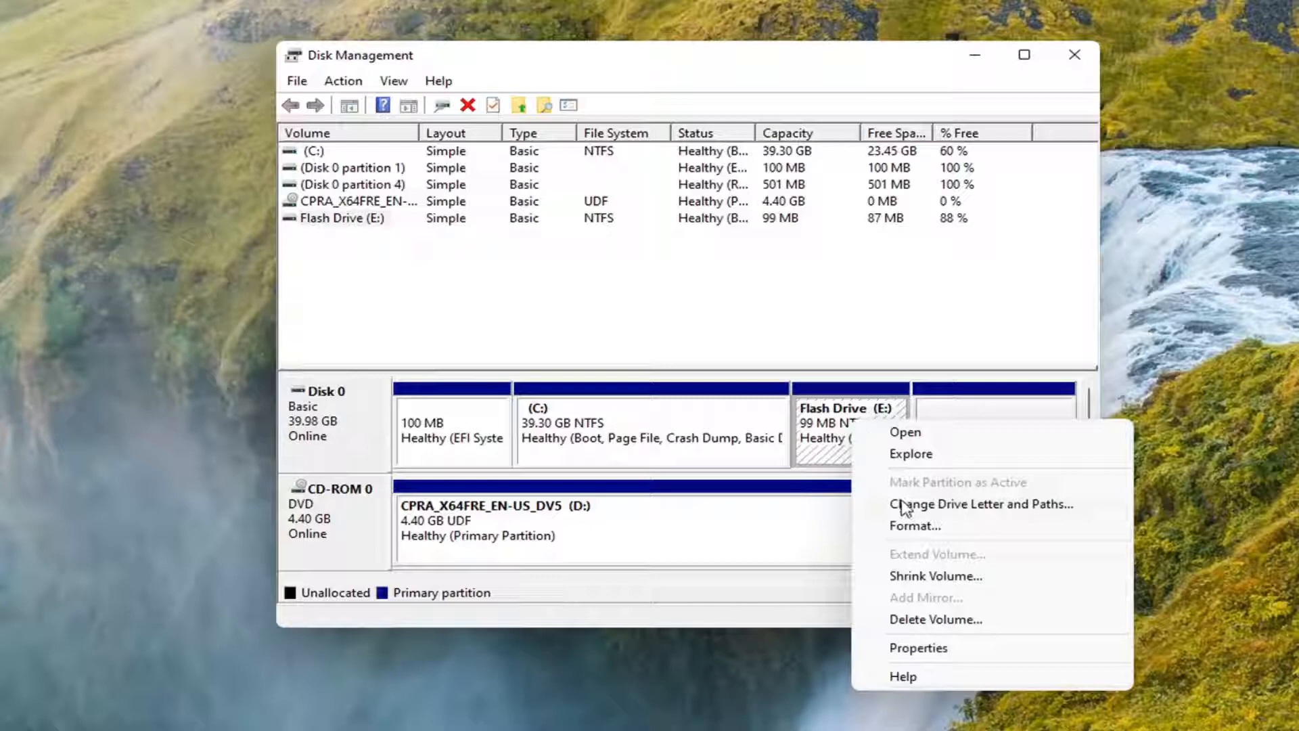
{"action": "mouse_move", "coordinate": [1017, 525]}
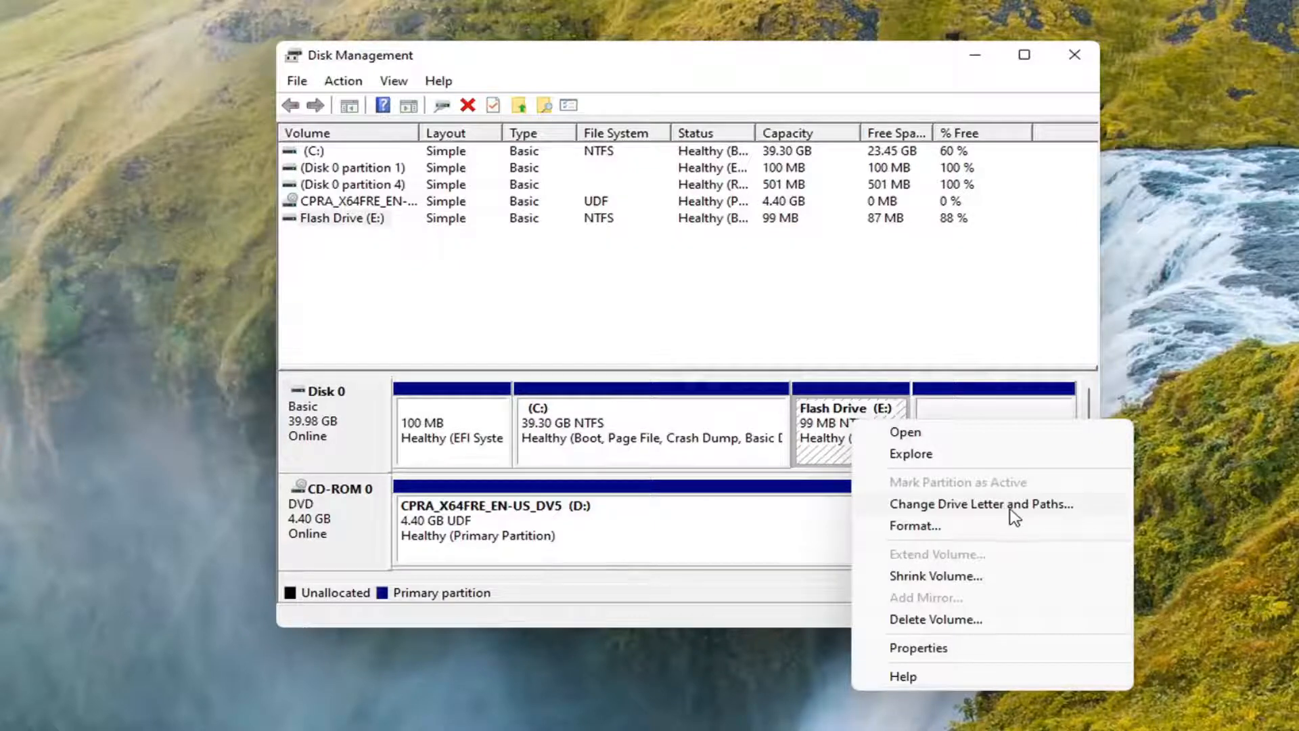
{"action": "left_click", "coordinate": [980, 504]}
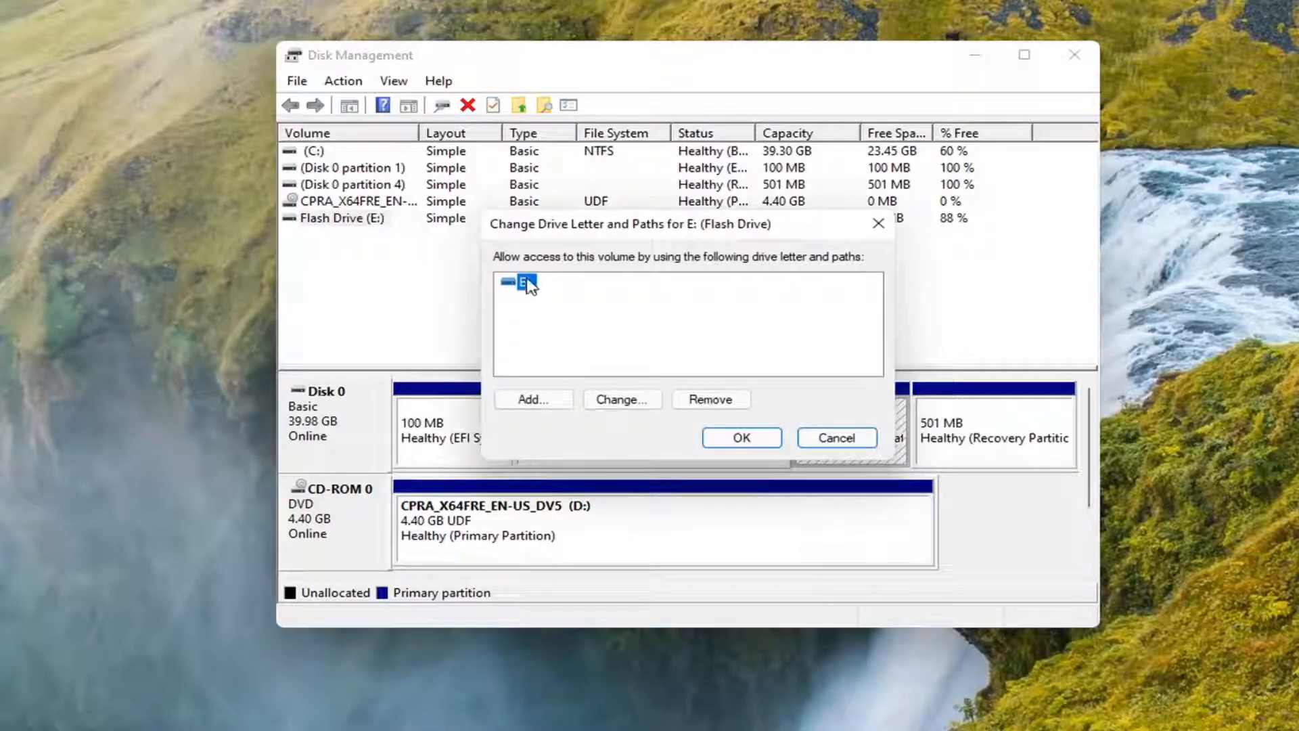
{"action": "left_click", "coordinate": [622, 400]}
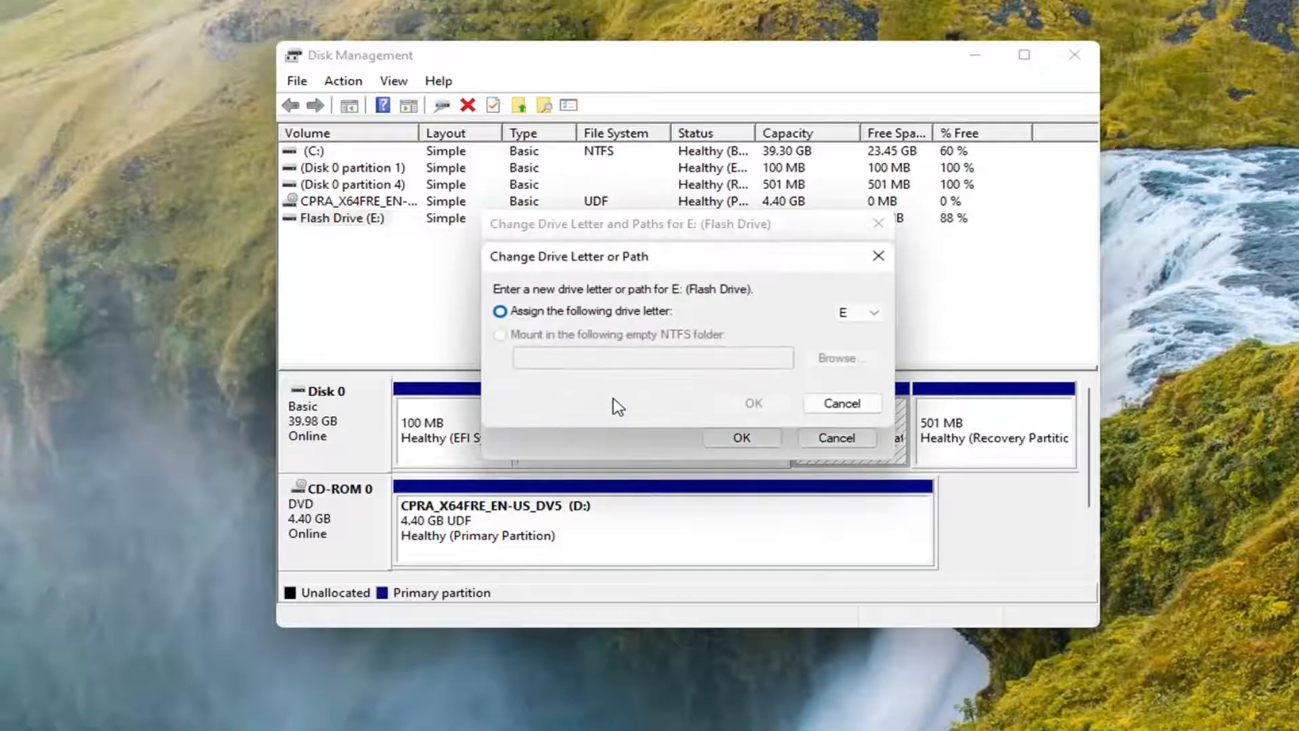
{"action": "left_click", "coordinate": [876, 312]}
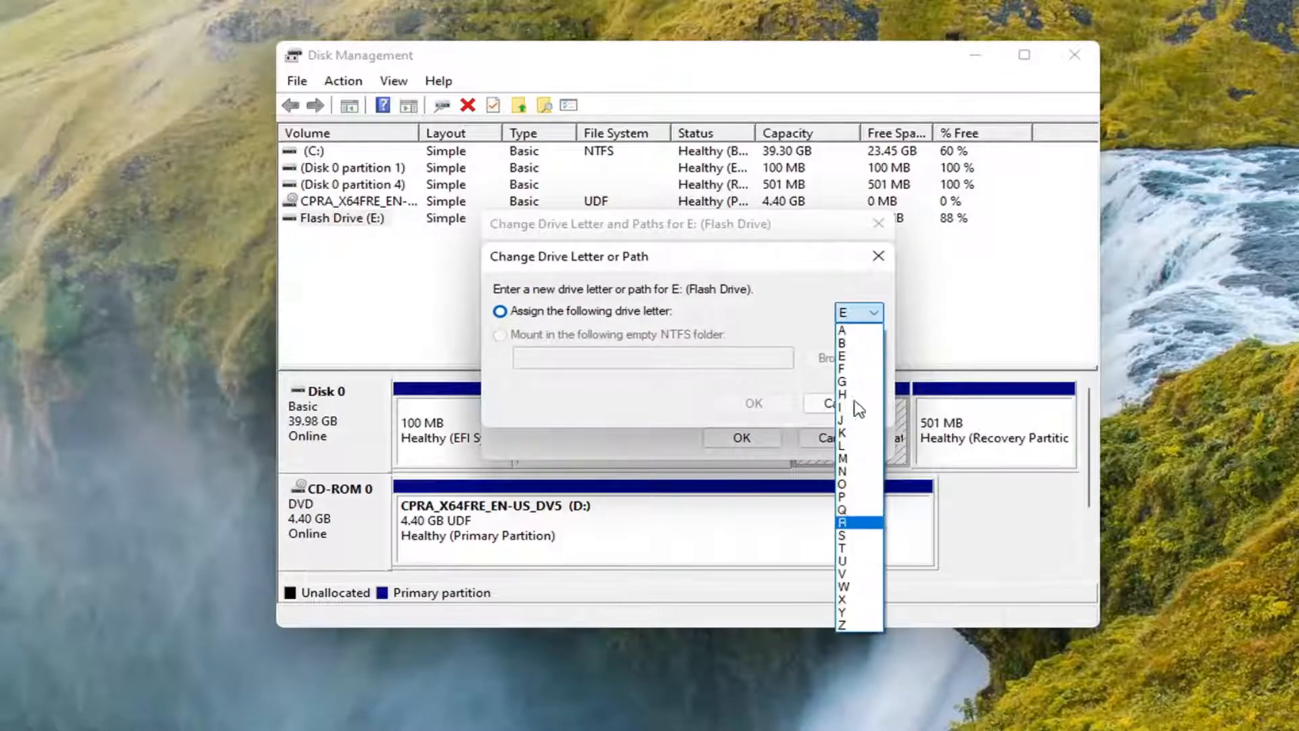
{"action": "left_click", "coordinate": [858, 312]}
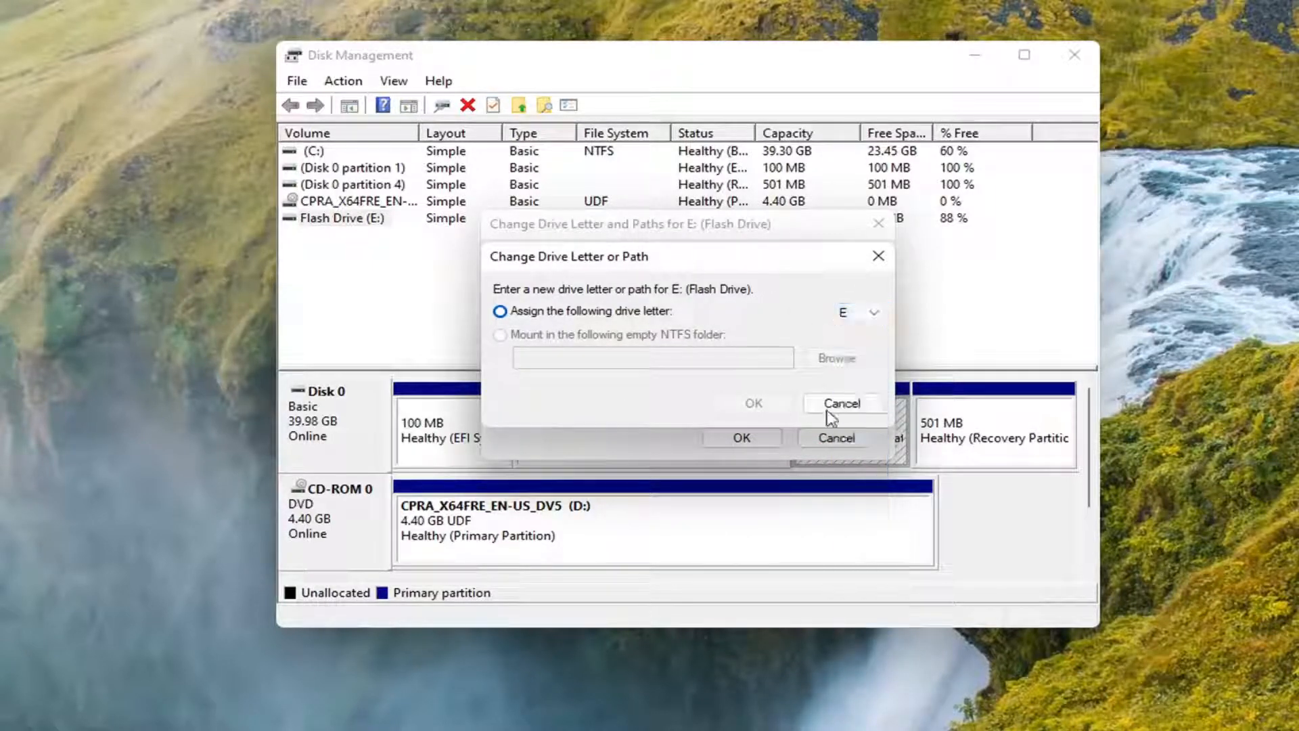
{"action": "left_click", "coordinate": [842, 403]}
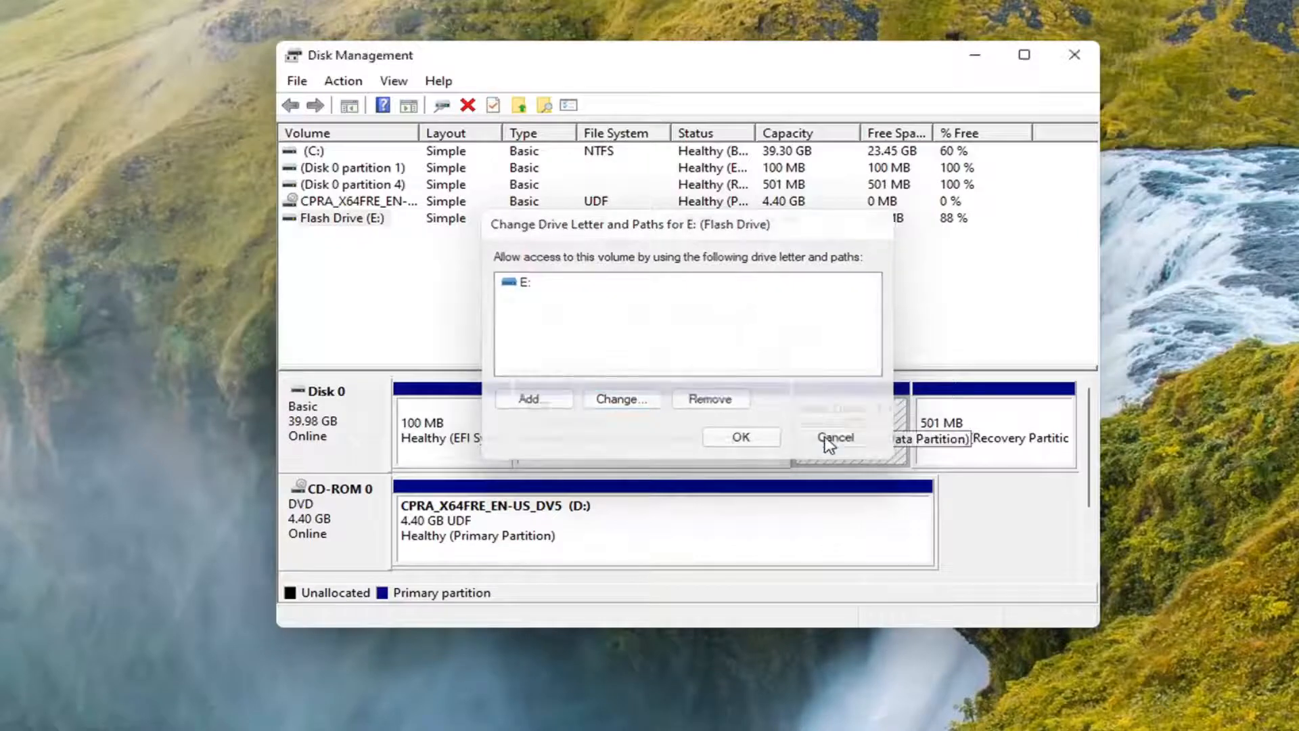
{"action": "left_click", "coordinate": [836, 437]}
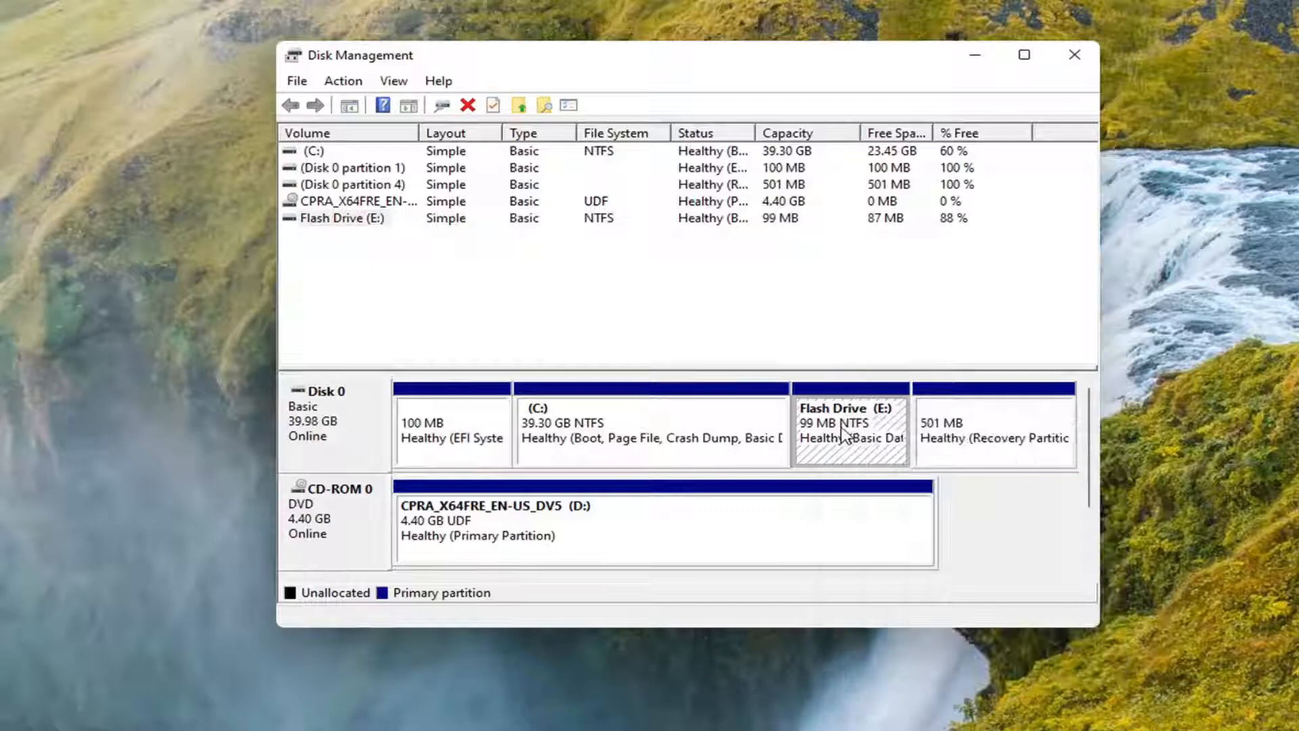
- Rename the Flash Drive (E:) volume label to 'USB Drive' via its Properties
{"action": "right_click", "coordinate": [844, 431]}
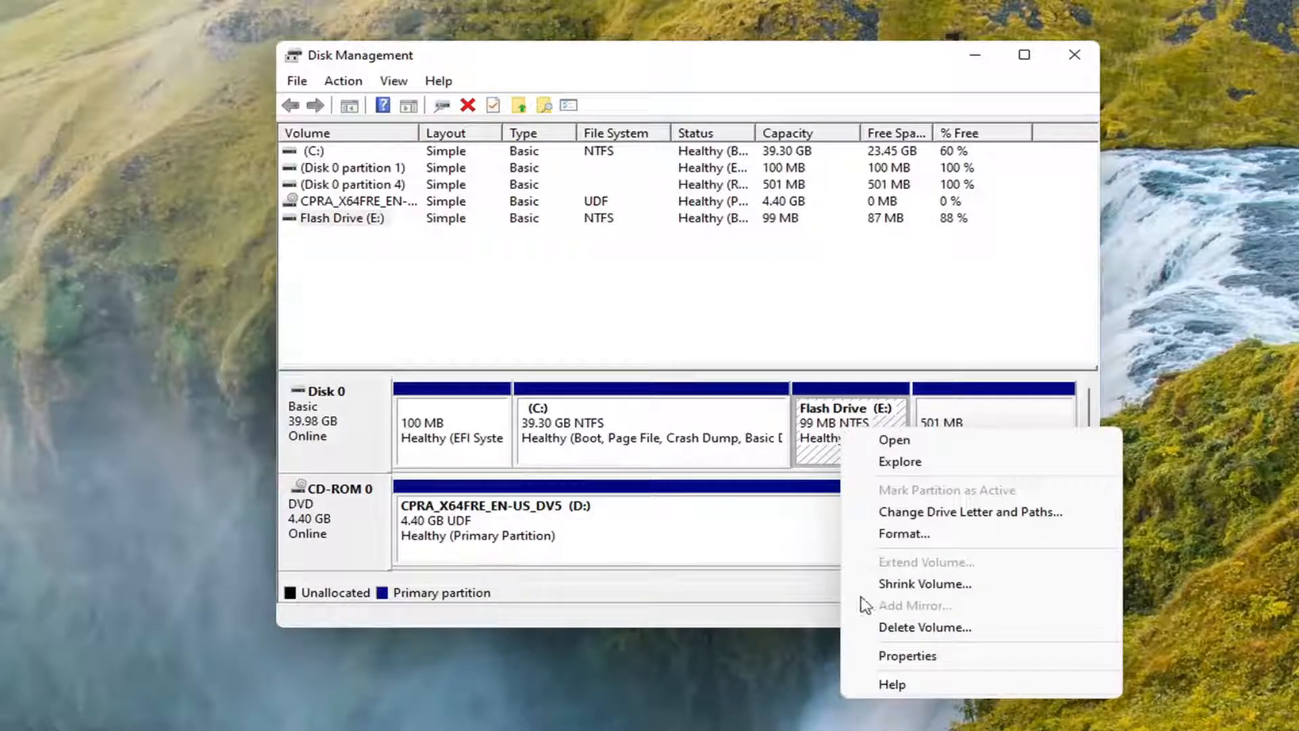
{"action": "left_click", "coordinate": [908, 655]}
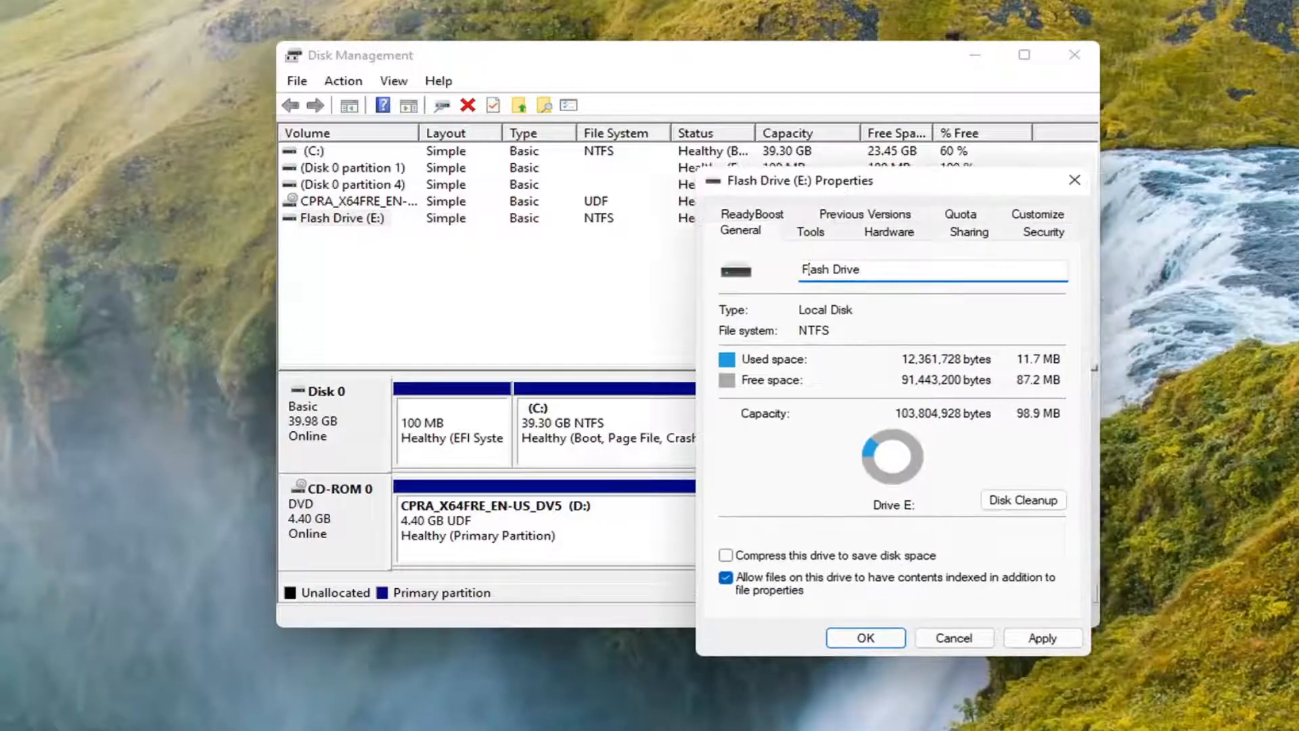
{"action": "key", "text": "ctrl+a"}
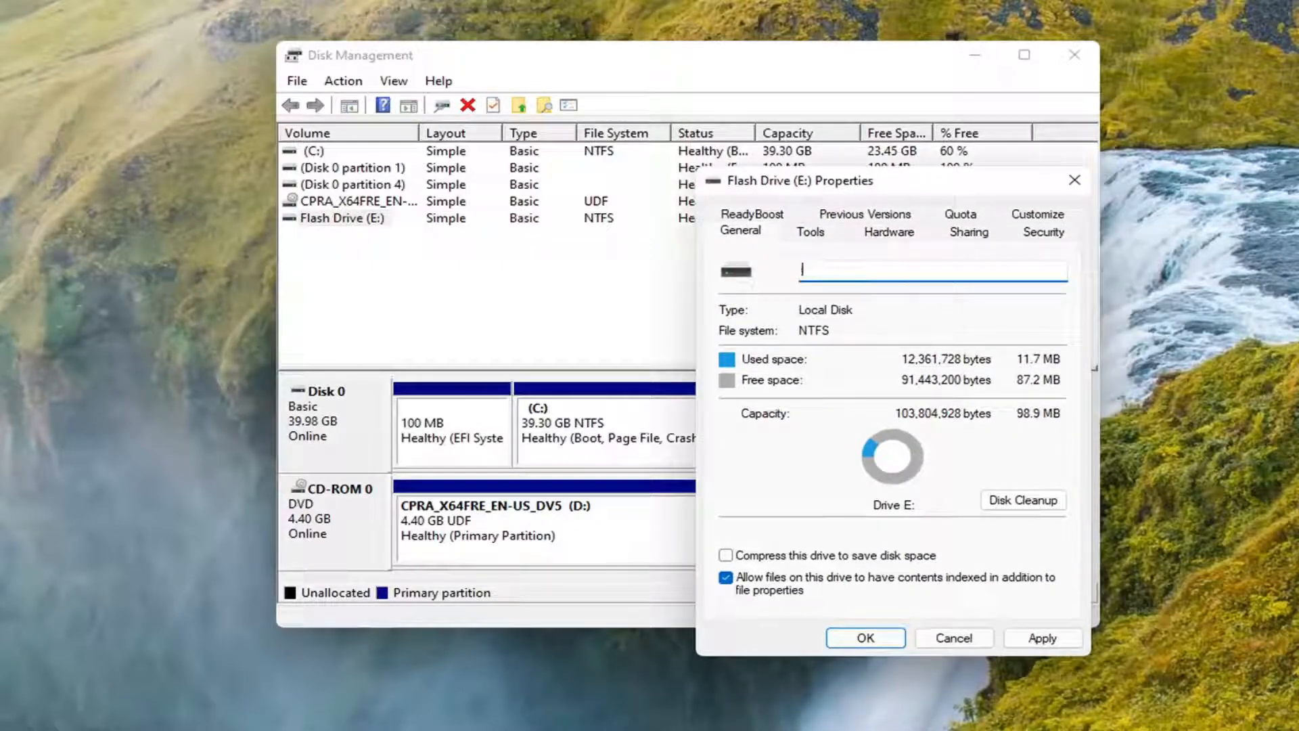
{"action": "type", "text": "USB Drive"}
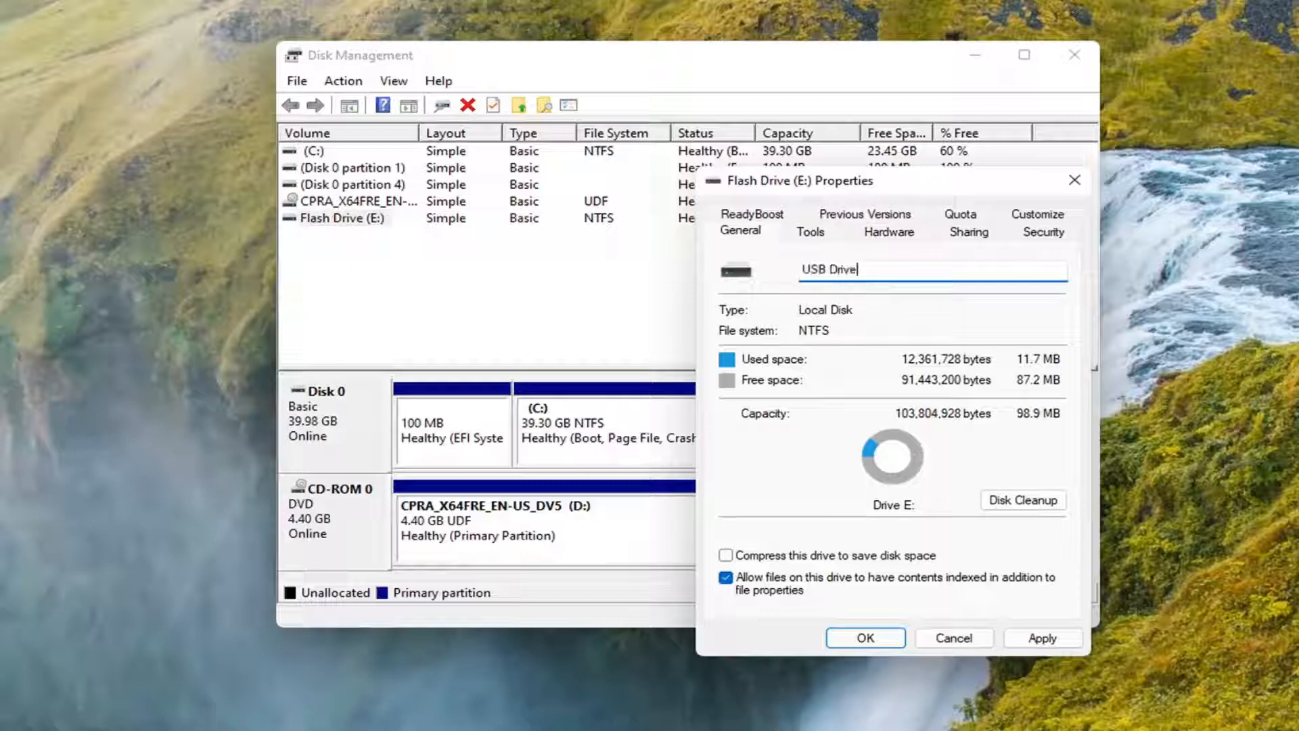
{"action": "left_click", "coordinate": [865, 638]}
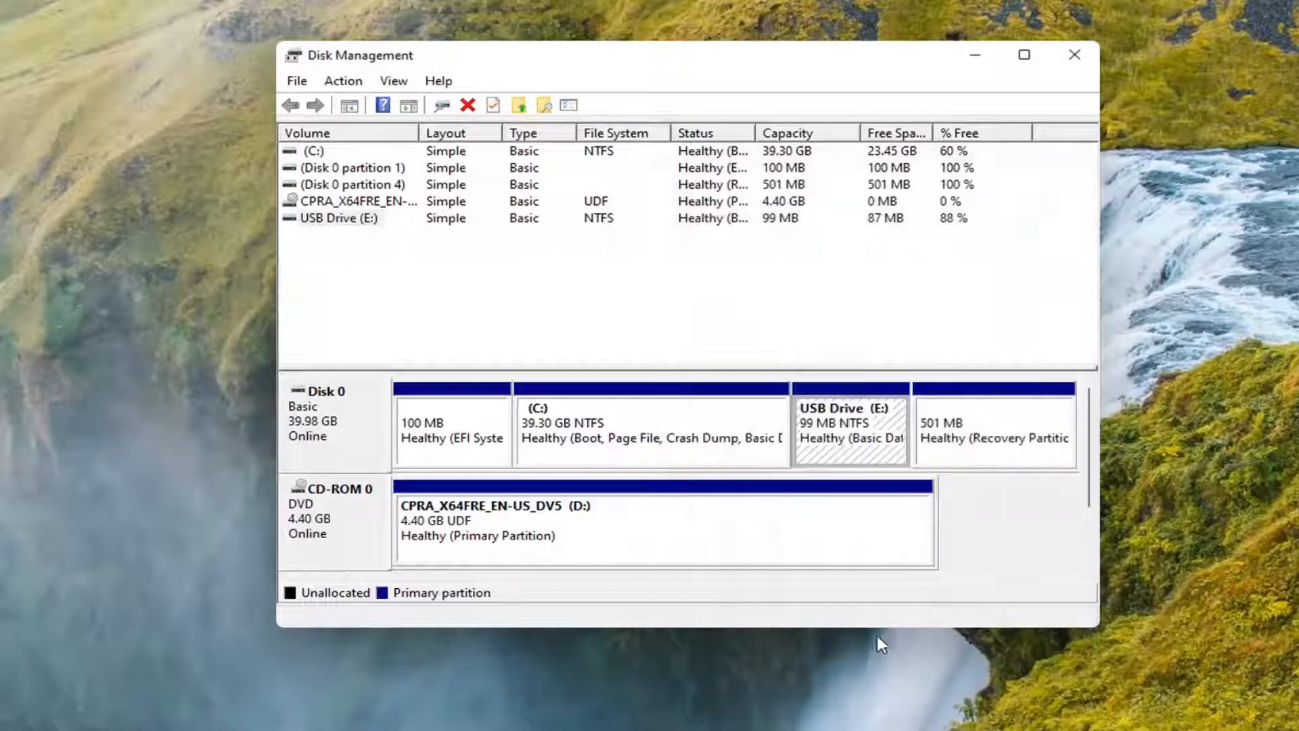